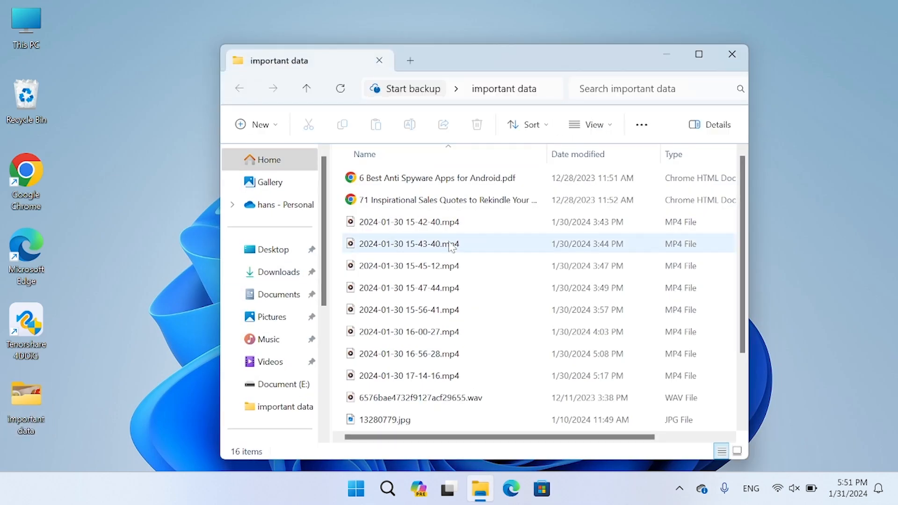
Step: Delete the anti-spyware PDF and the 15-42-40 video, leaving 14 items in the folder
scroll("down", 3)
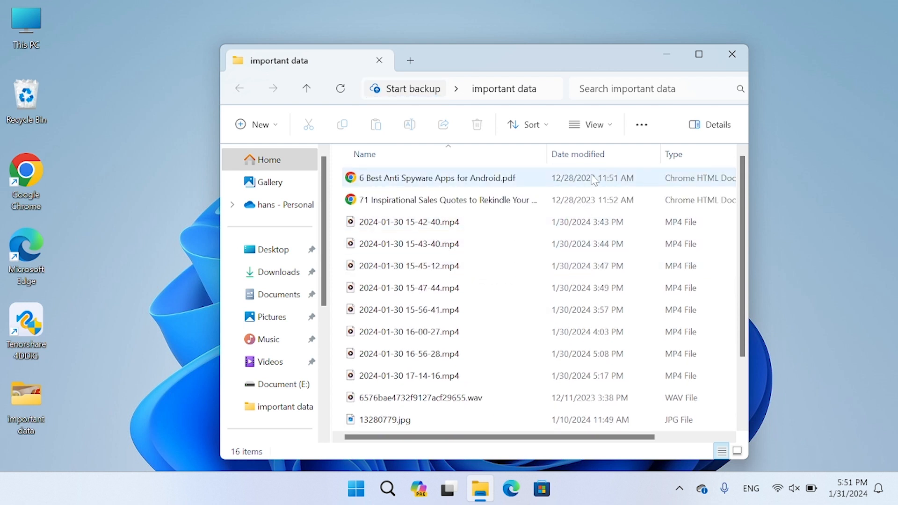
right_click(432, 178)
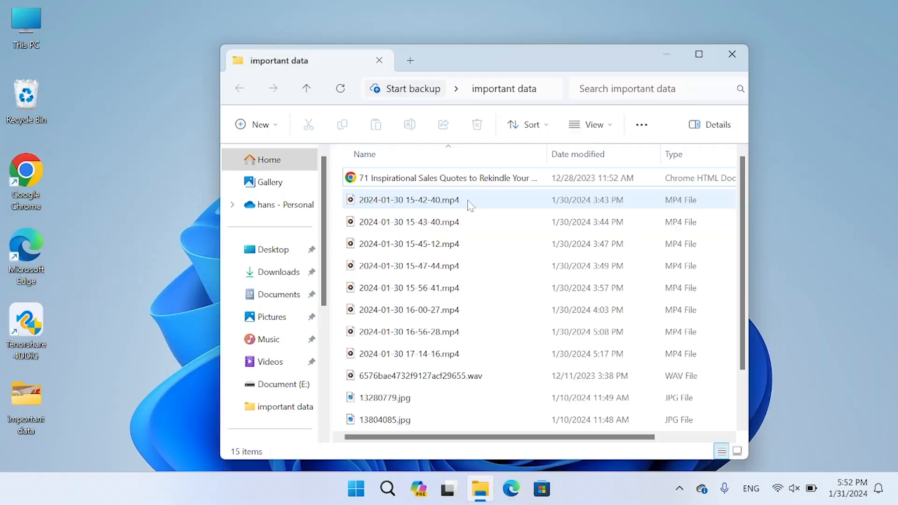
right_click(409, 199)
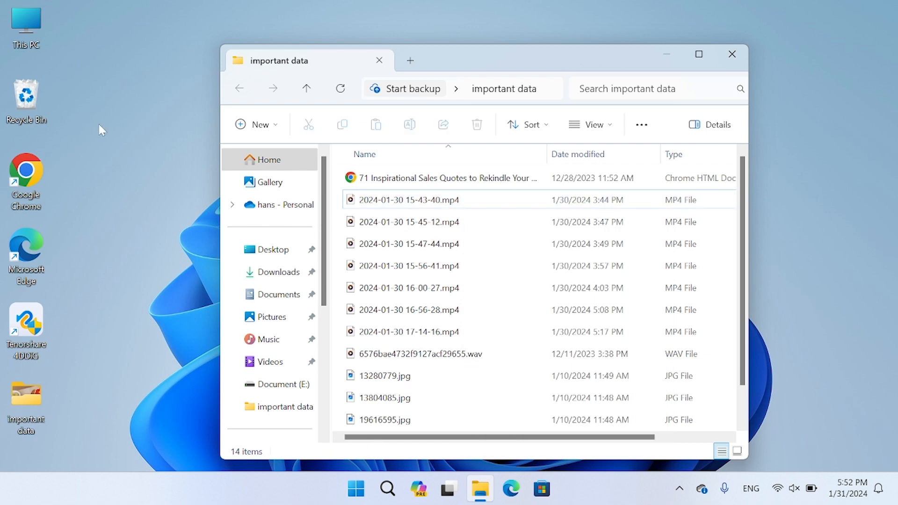
Step: Restore the deleted PDF and 15-42-40 video from the Recycle Bin to important data
double_click(26, 95)
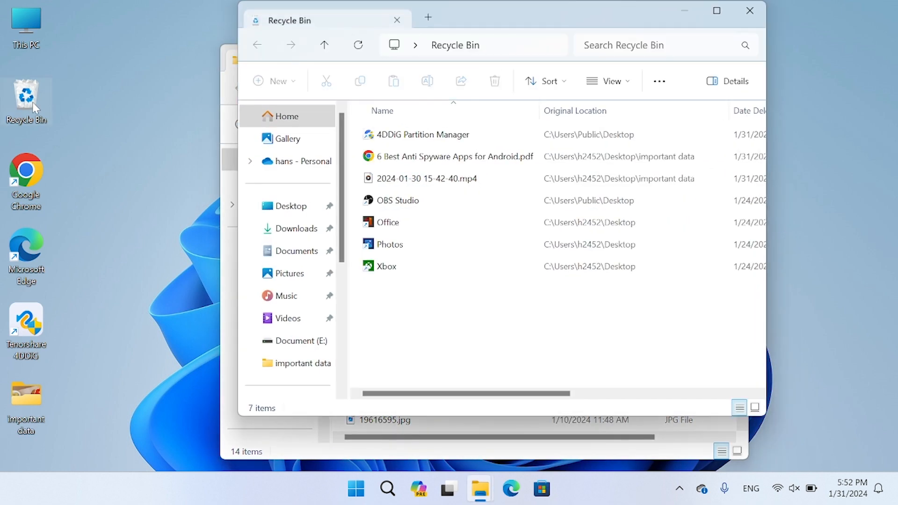
left_click(427, 178)
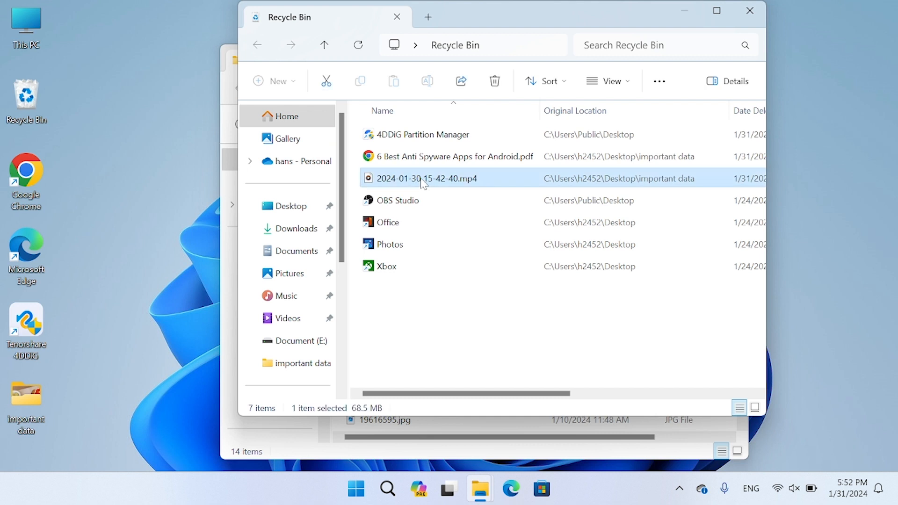
left_click(455, 156)
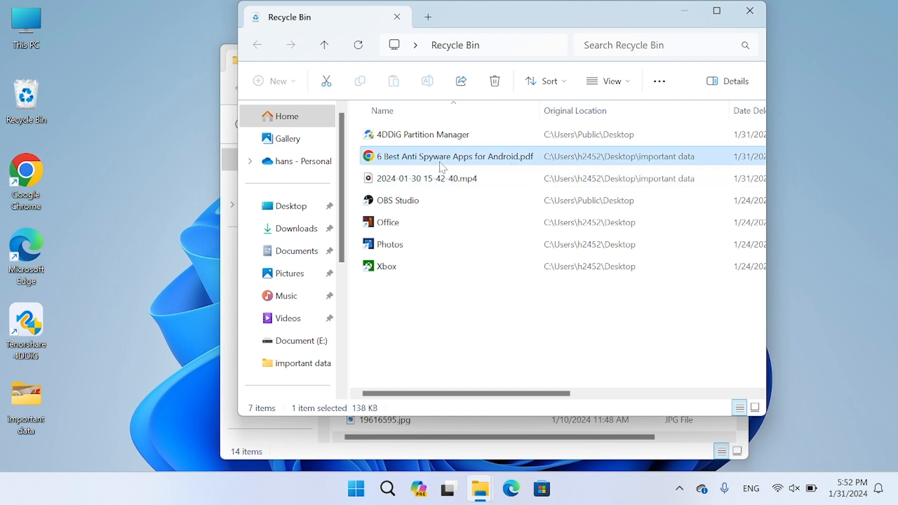
left_click(426, 178)
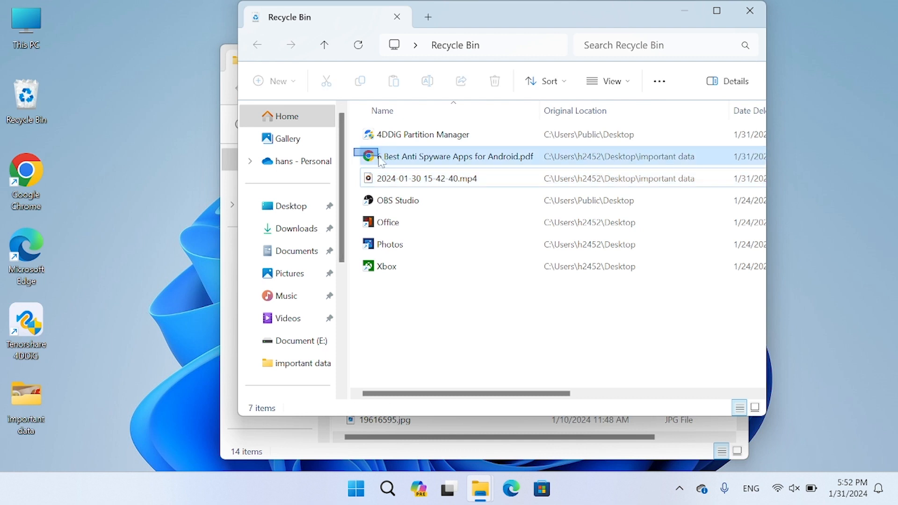
right_click(427, 178)
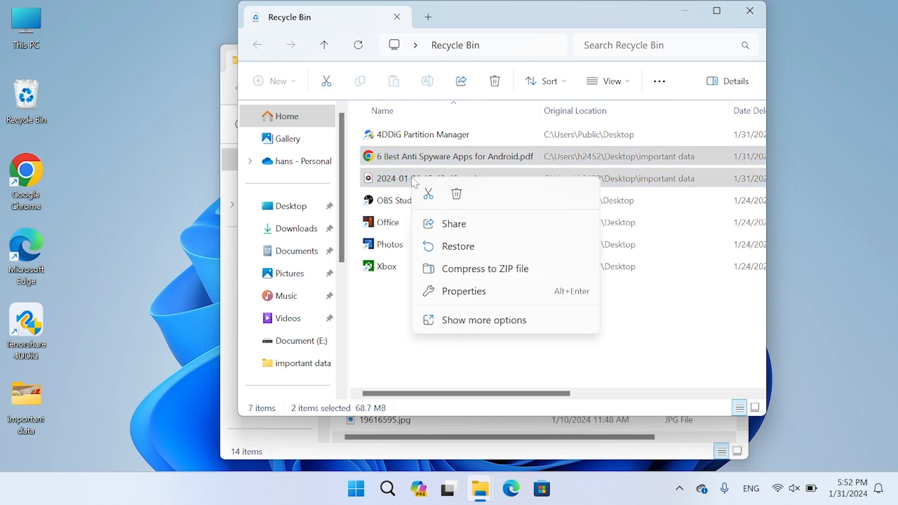
mouse_move(490, 246)
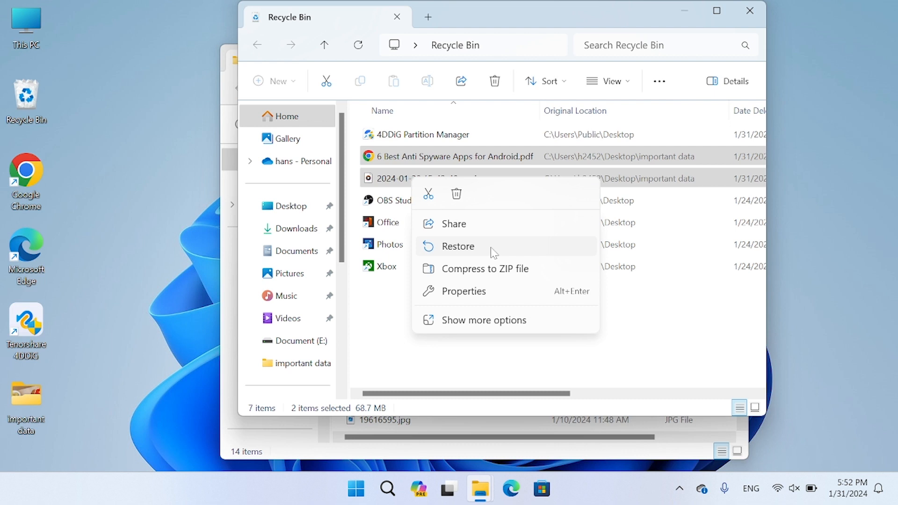
left_click(457, 246)
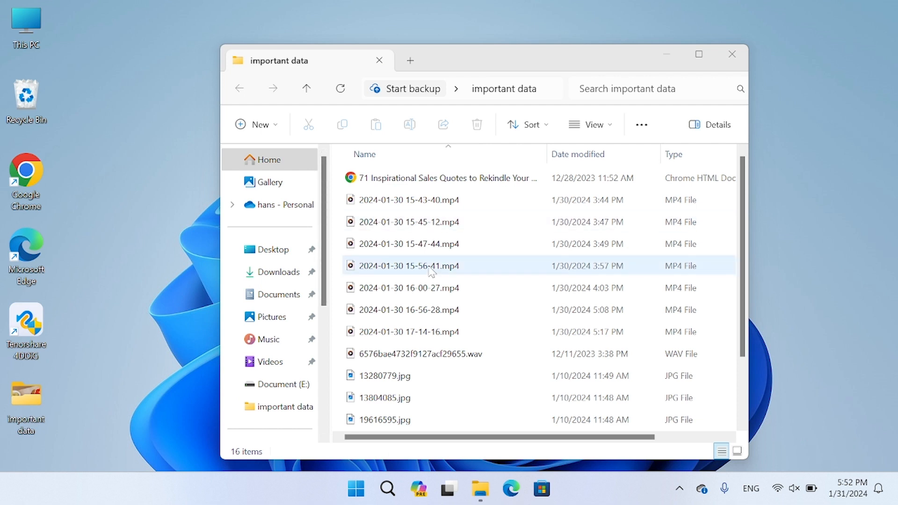
Step: Navigate to USB Drive (G:) and view its sixteen files, selecting the sales quotes document
scroll("down", 3)
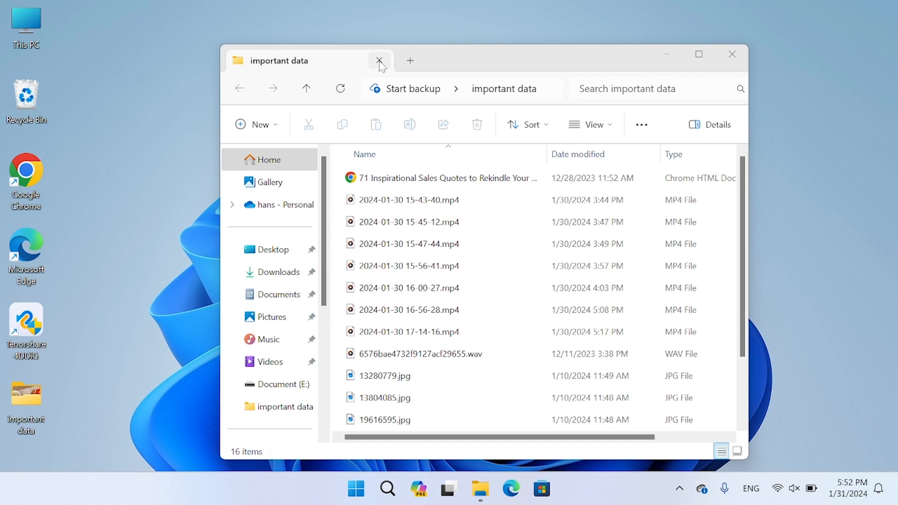
left_click(444, 178)
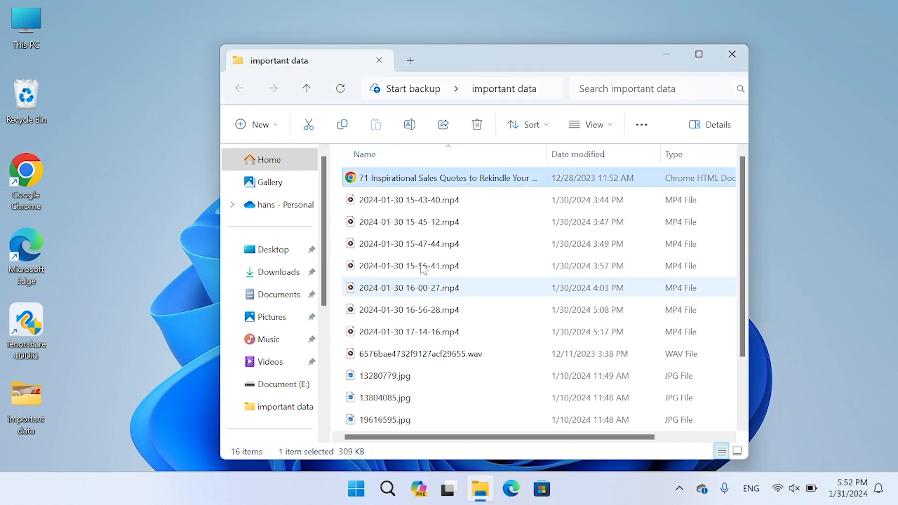
scroll("down", 3)
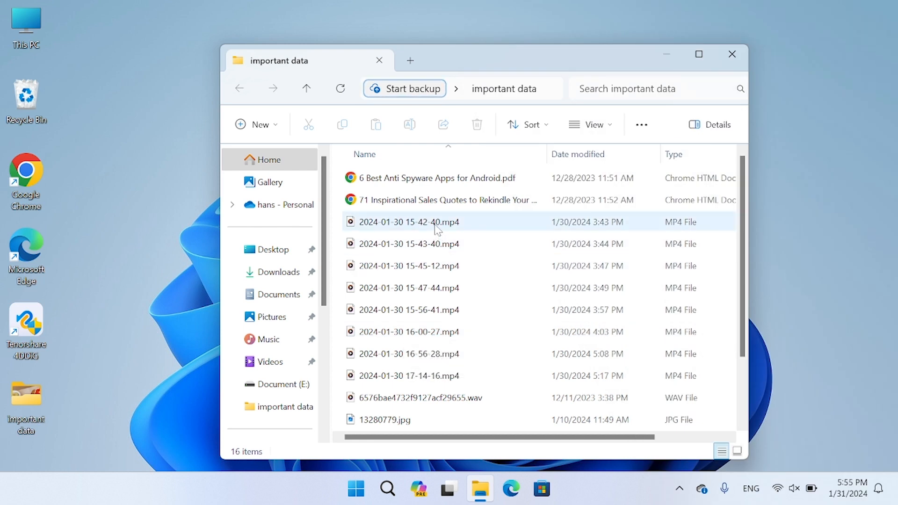
left_click(447, 201)
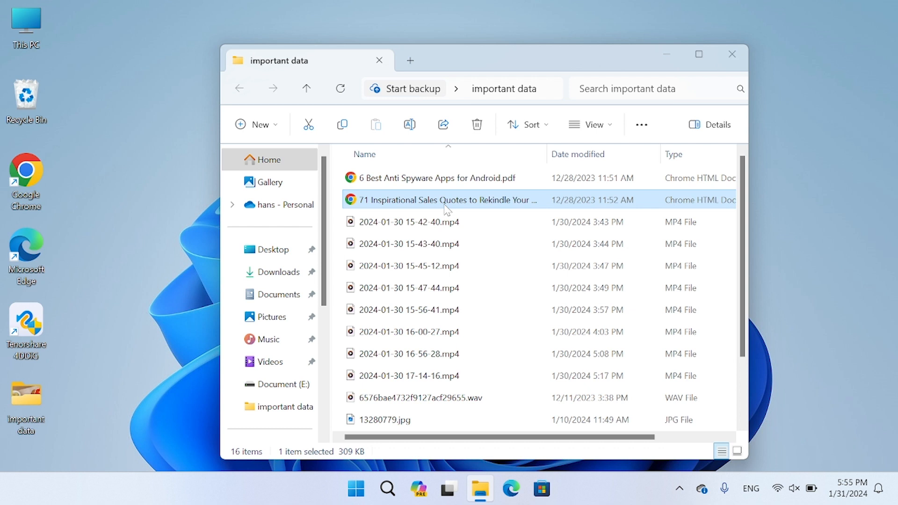
left_click(476, 124)
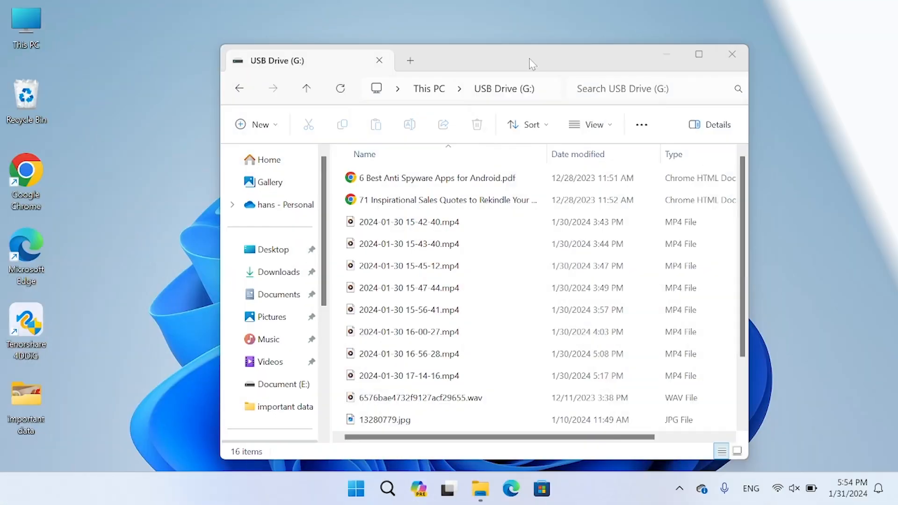
Step: Permanently delete the 15-42-40 video from the USB drive
left_click(408, 222)
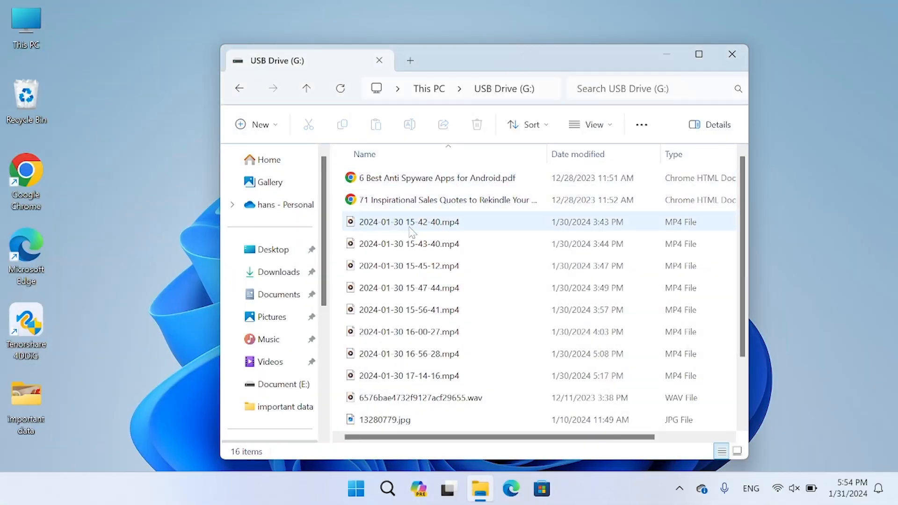
right_click(409, 221)
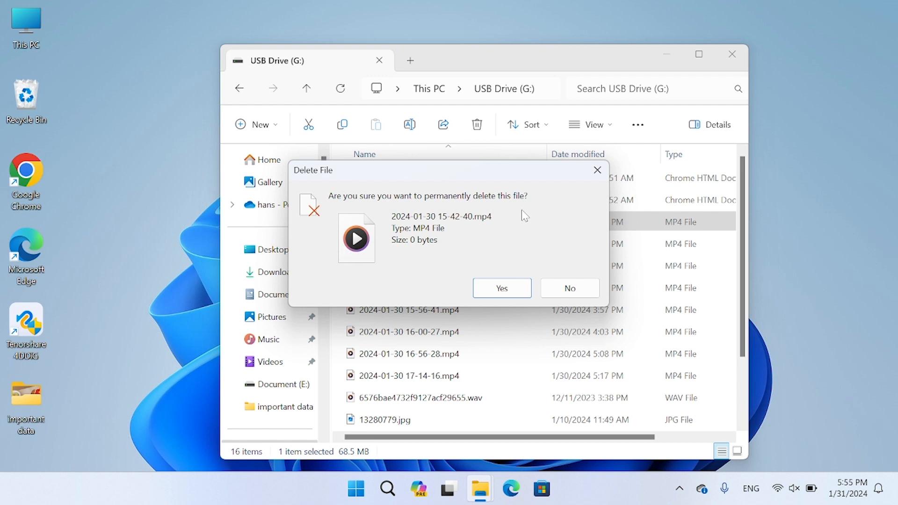
left_click(502, 288)
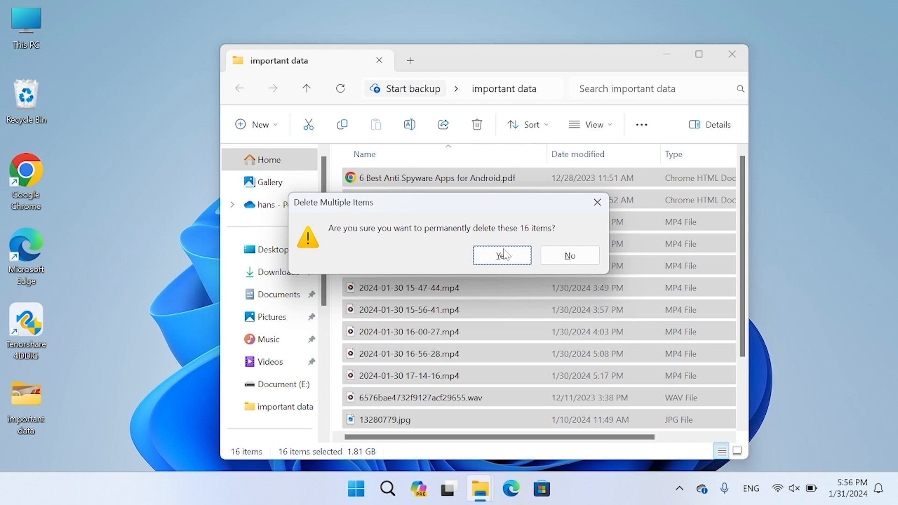
Step: Permanently delete all sixteen files from important data and close the Recycle Bin
left_click(500, 254)
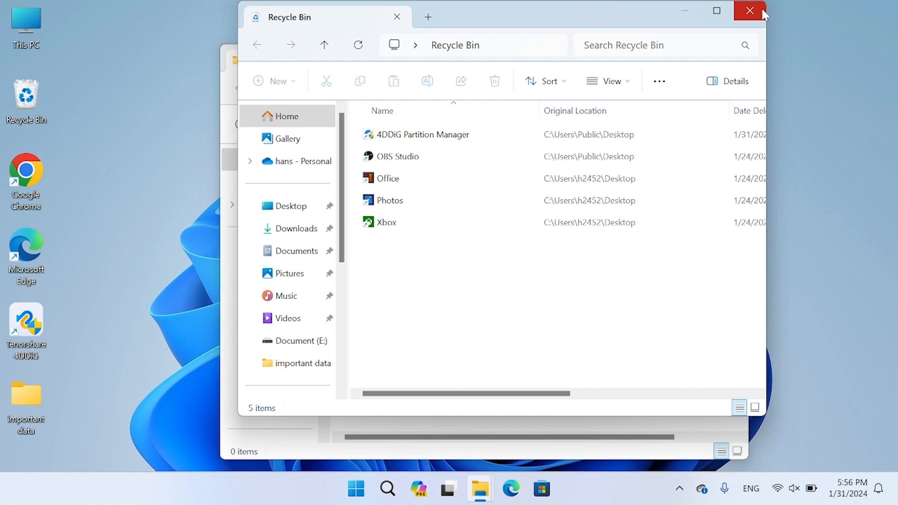
left_click(750, 11)
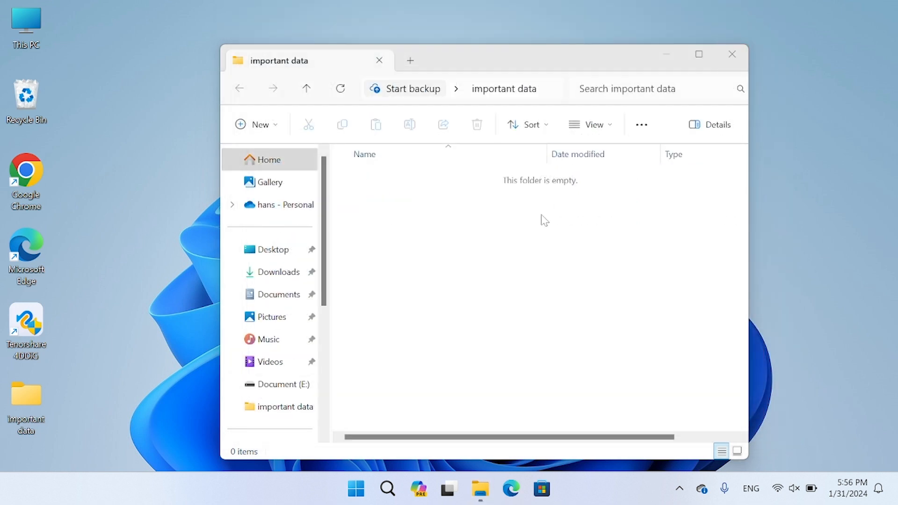
Step: Search 'control' to reach Control Panel, then System and Security's File History page
left_click(356, 488)
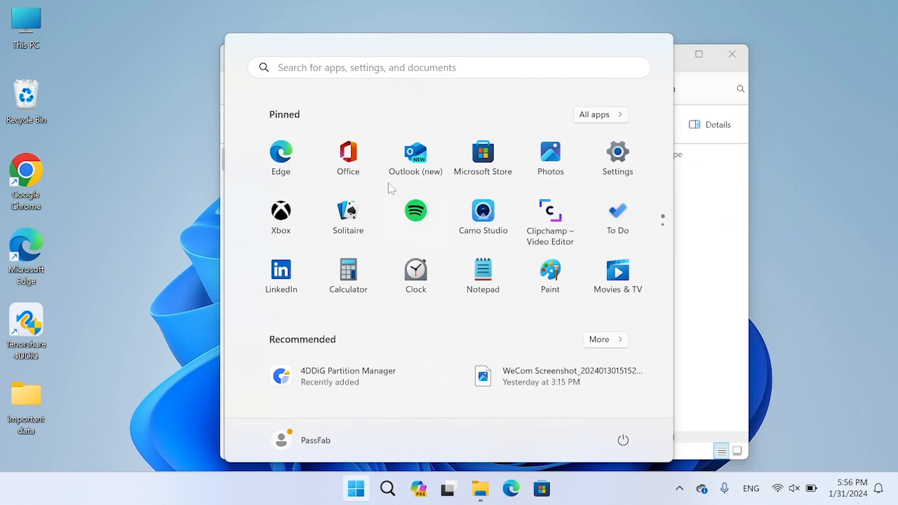
left_click(402, 67)
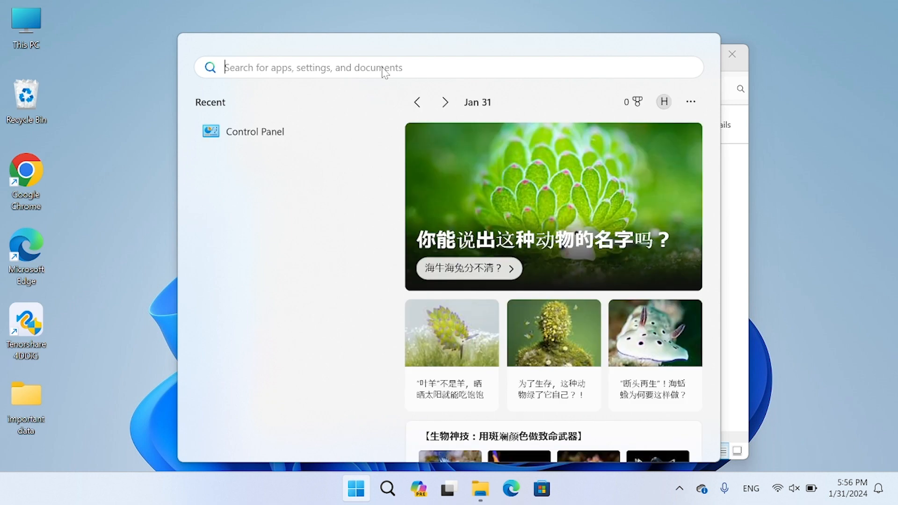
type("control")
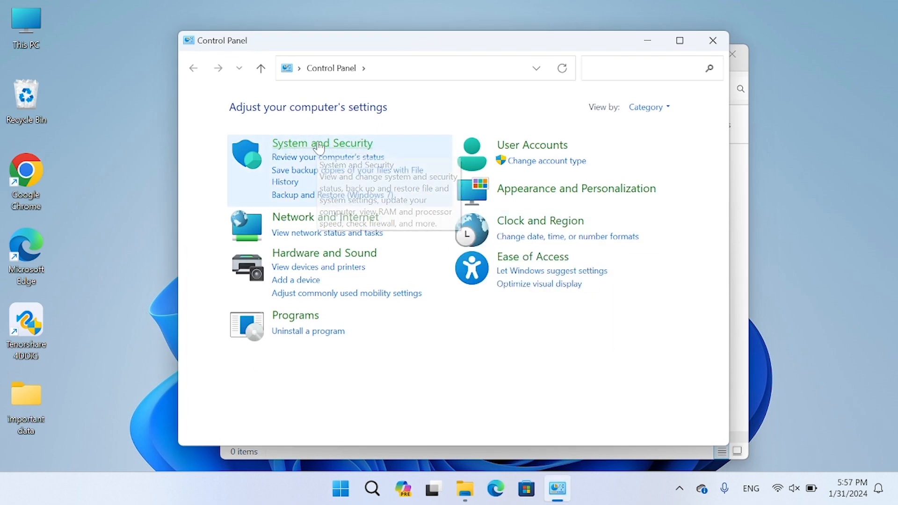
left_click(322, 143)
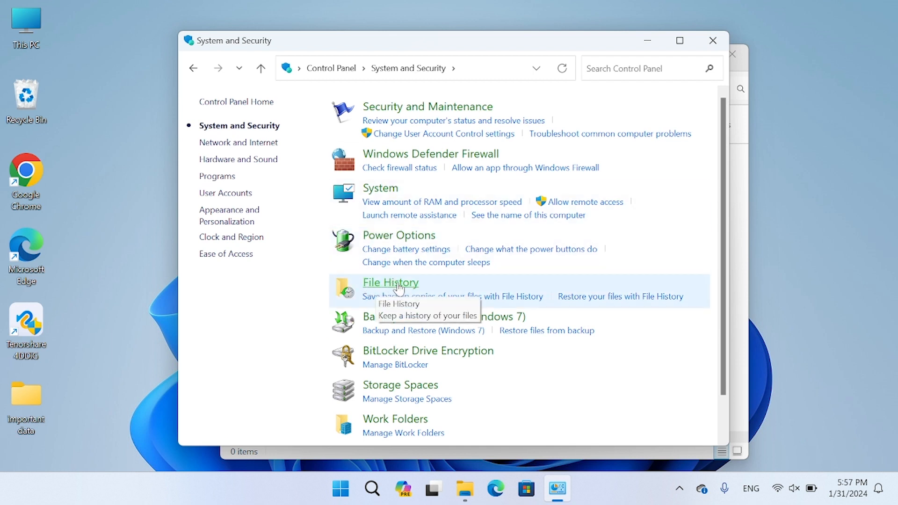
left_click(391, 283)
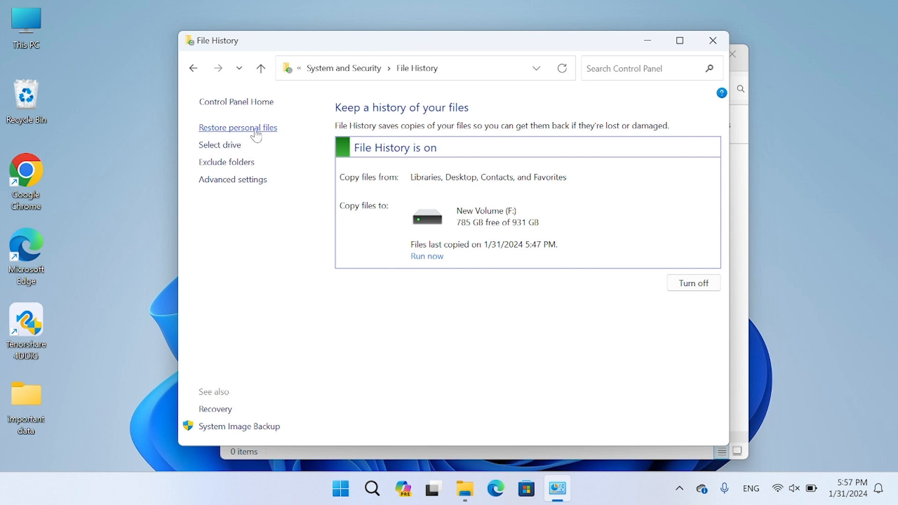
Step: Select all 16 backed-up important data files and restore them to the Desktop folder
left_click(237, 128)
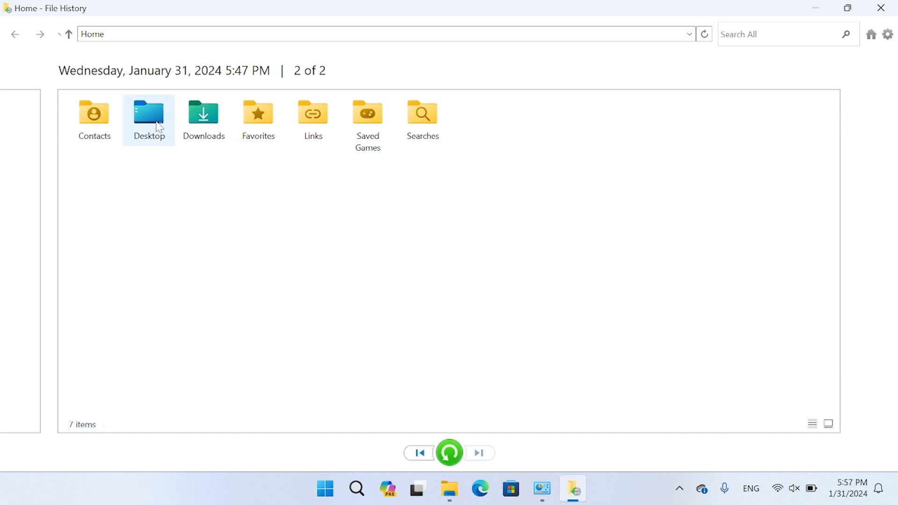
double_click(149, 113)
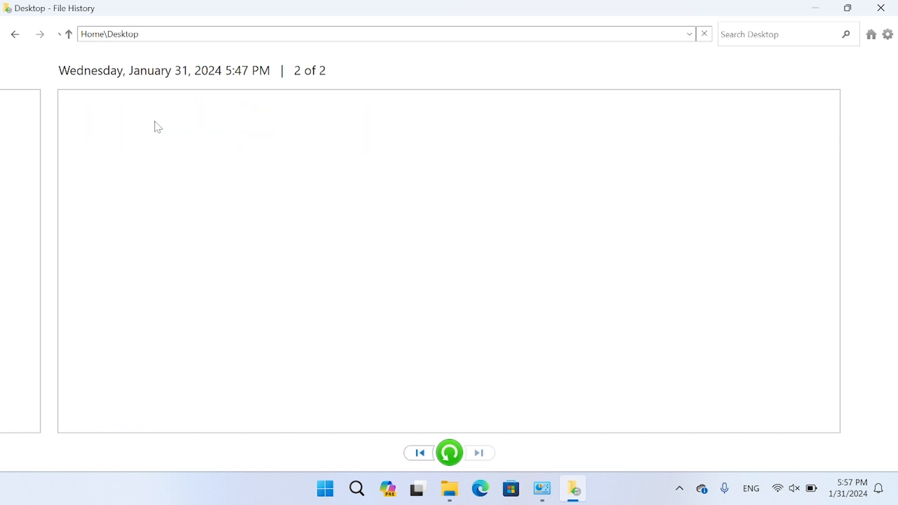
double_click(94, 113)
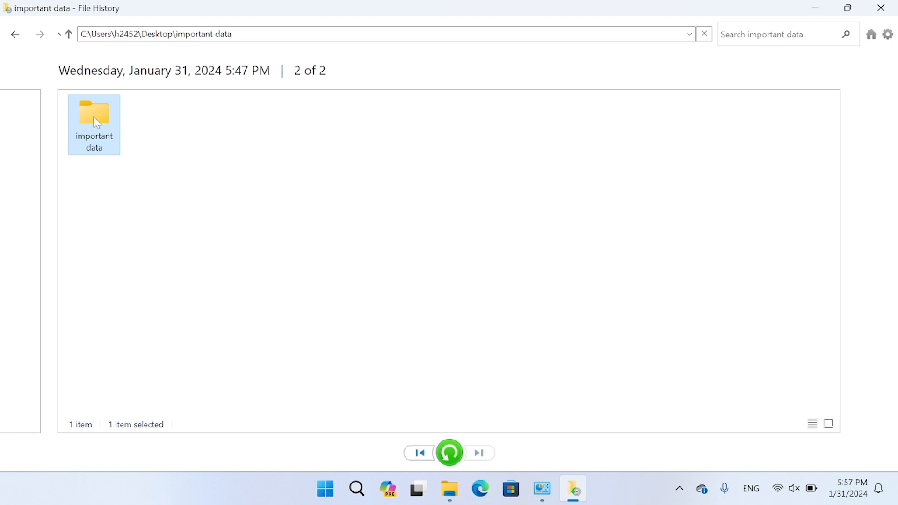
left_click(419, 453)
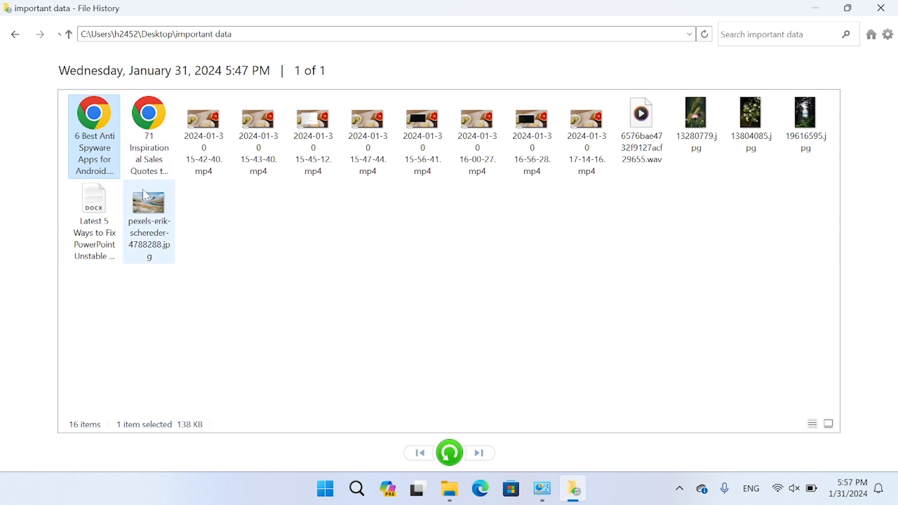
key("ctrl+a")
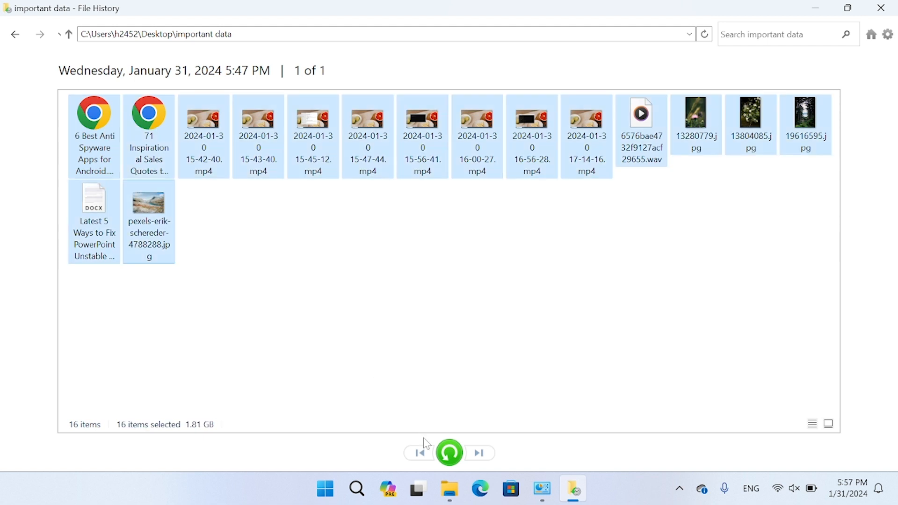
mouse_move(449, 453)
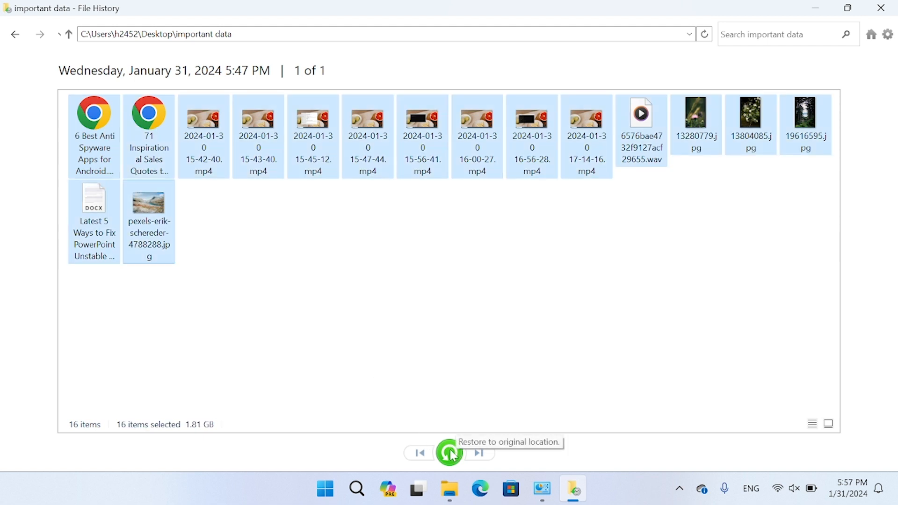
left_click(449, 453)
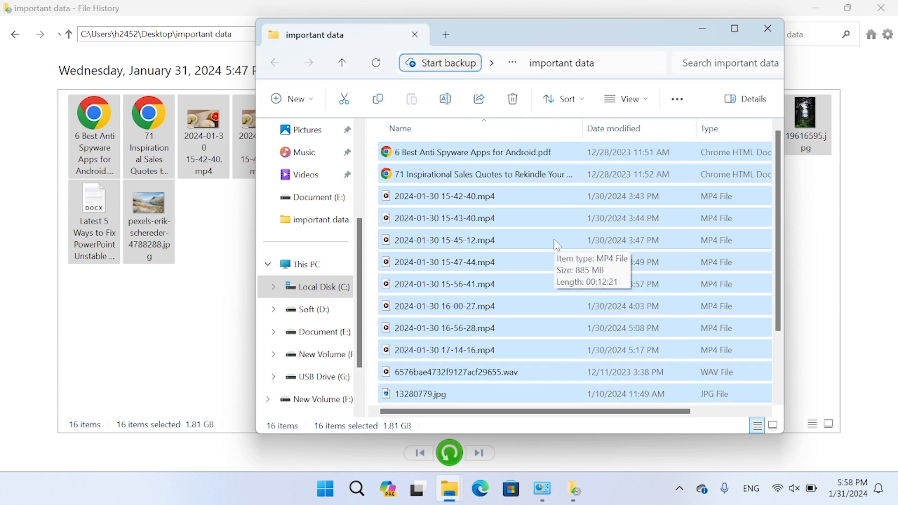
scroll("down", 3)
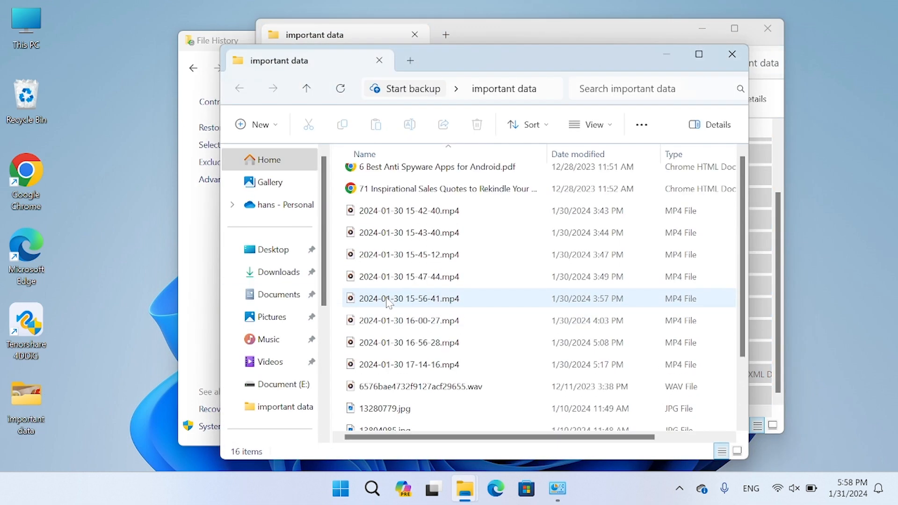
scroll("down", 3)
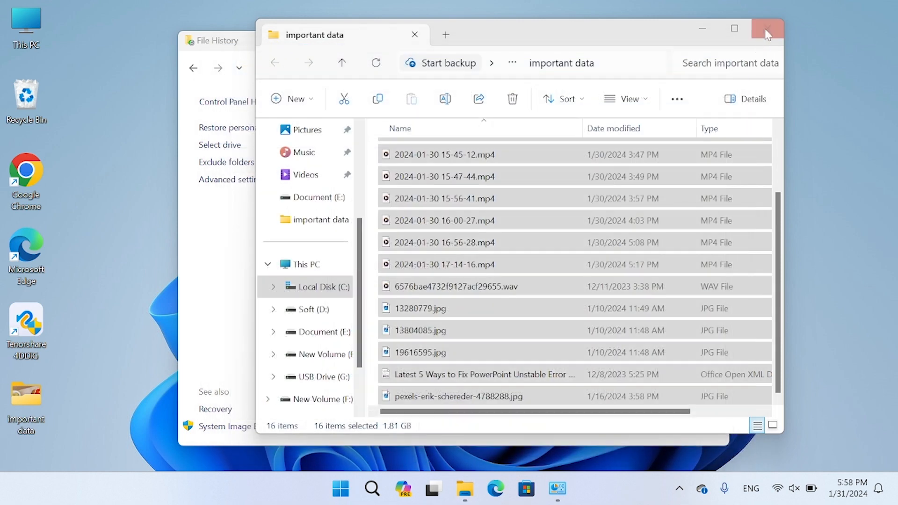
Step: Close the restored folder window and go to File History's Select drive page
left_click(766, 29)
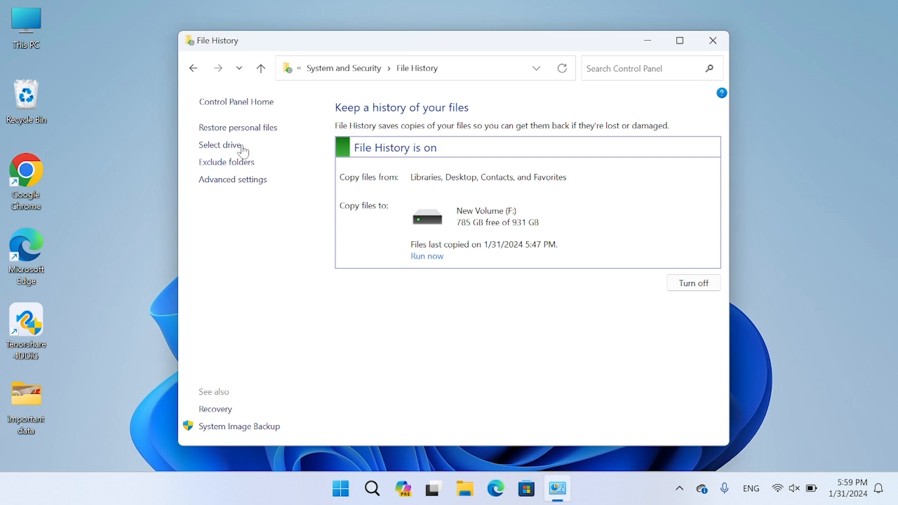
left_click(220, 145)
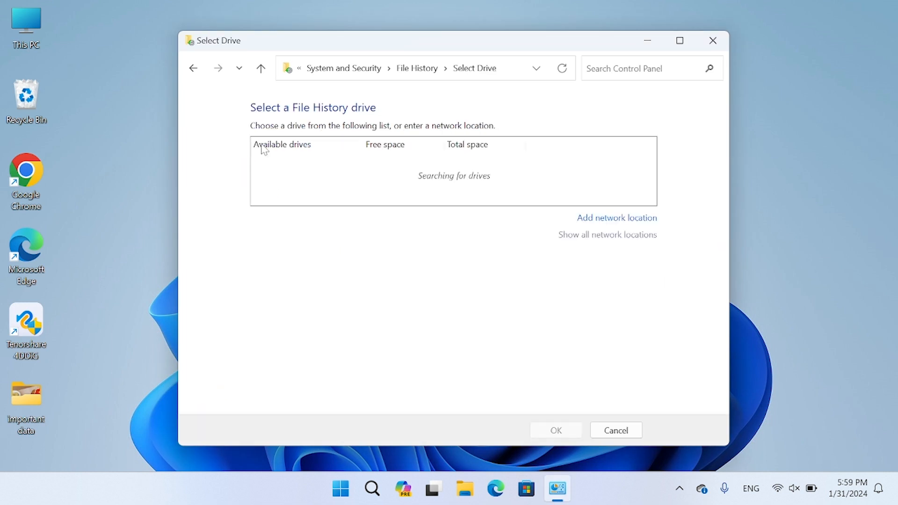
mouse_move(374, 153)
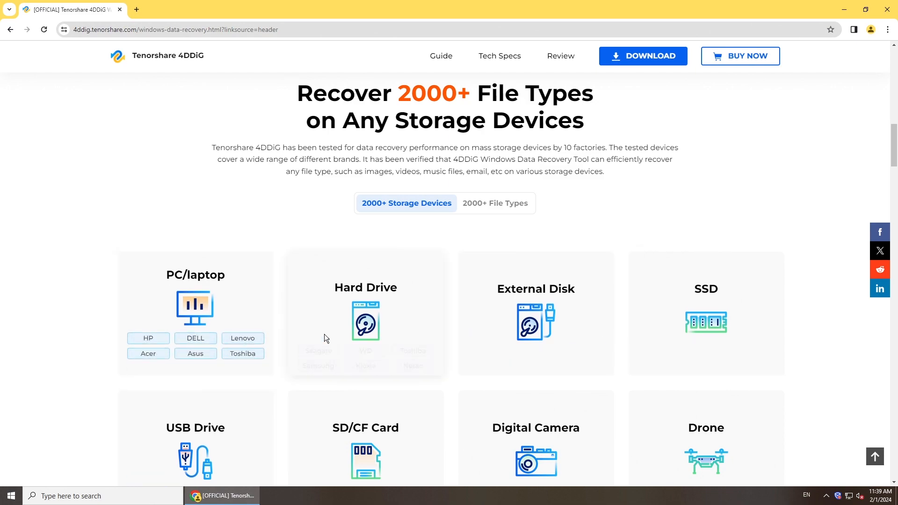
scroll("down", 3)
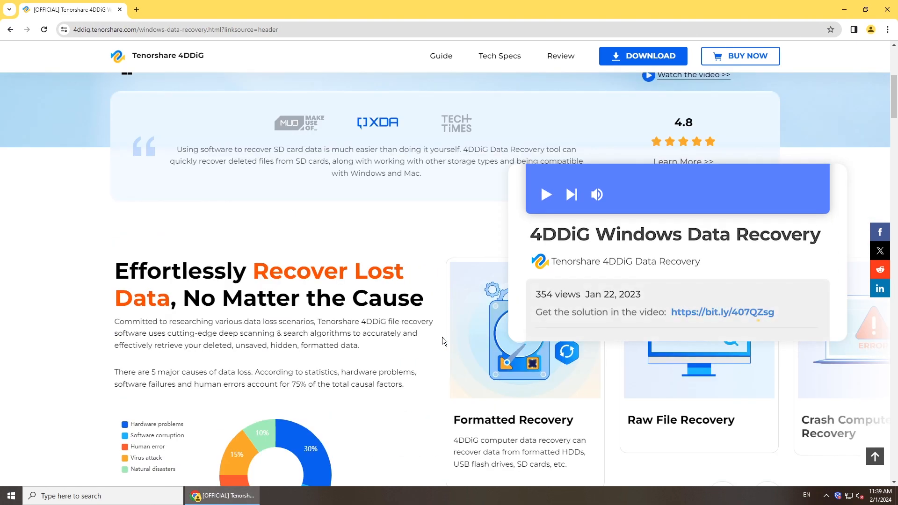
scroll("up", 3)
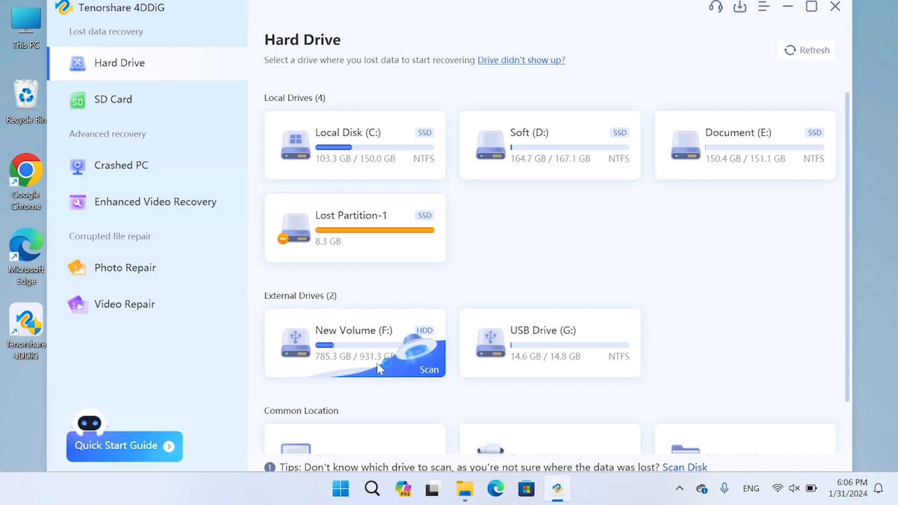
mouse_move(478, 343)
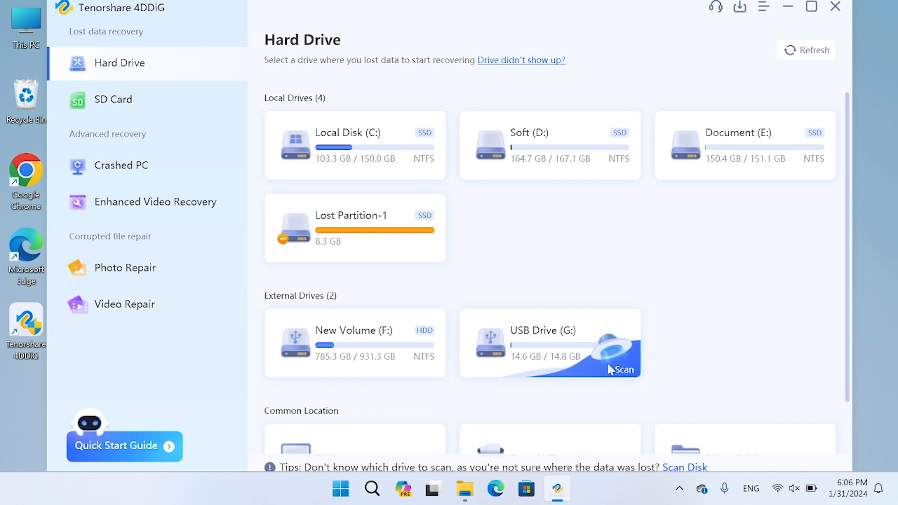
Step: Scan USB Drive (G:) for the selected file types, finding 2423 files
left_click(626, 370)
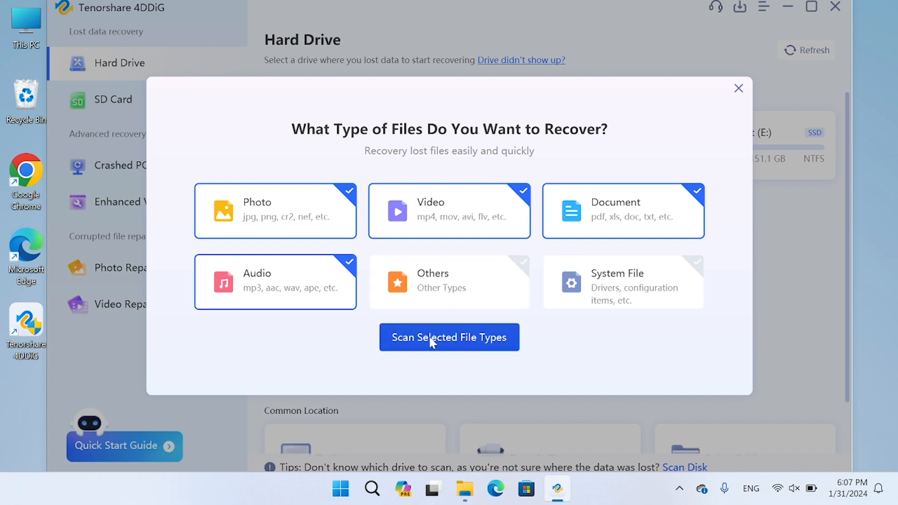
left_click(449, 337)
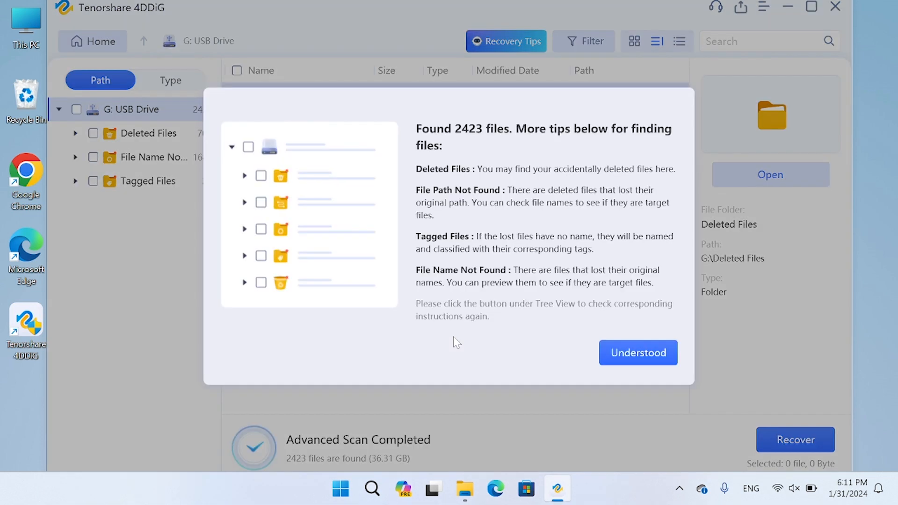
mouse_move(483, 314)
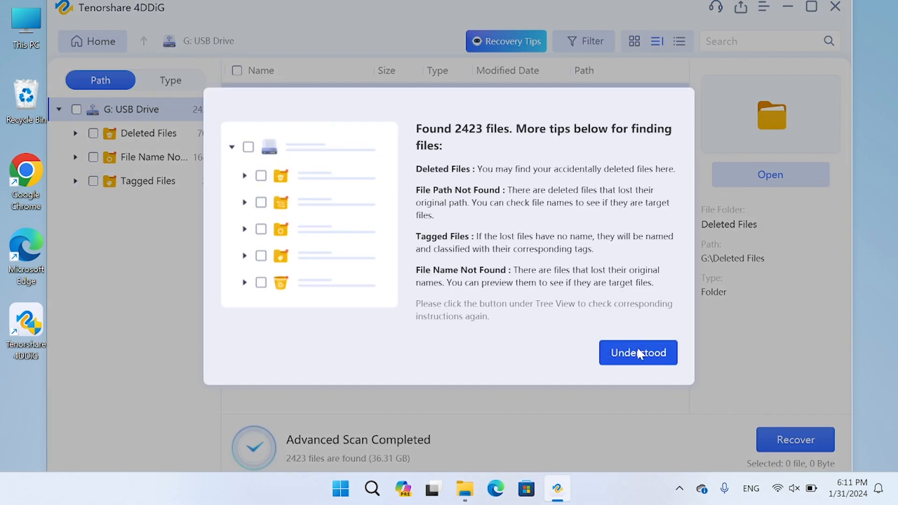
Step: Dismiss the scan tips and mark all 19 files in the Deleted Files group for recovery
left_click(638, 353)
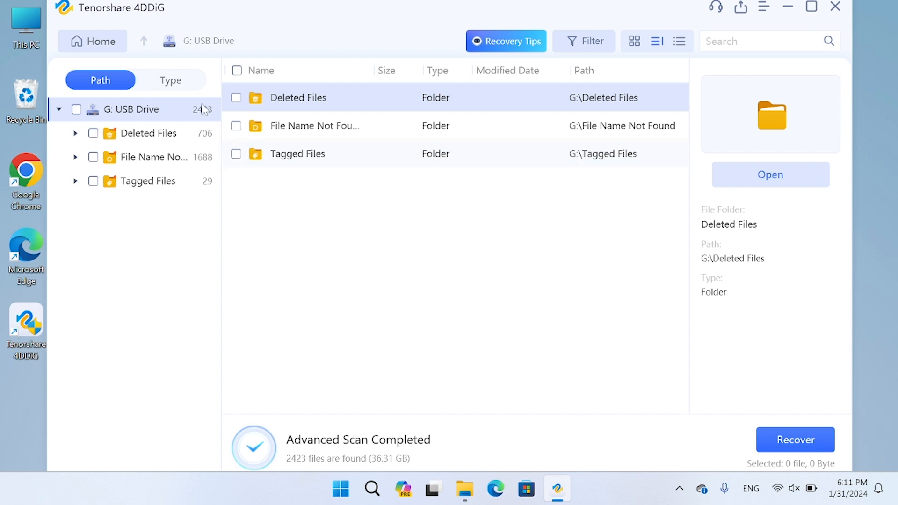
left_click(170, 81)
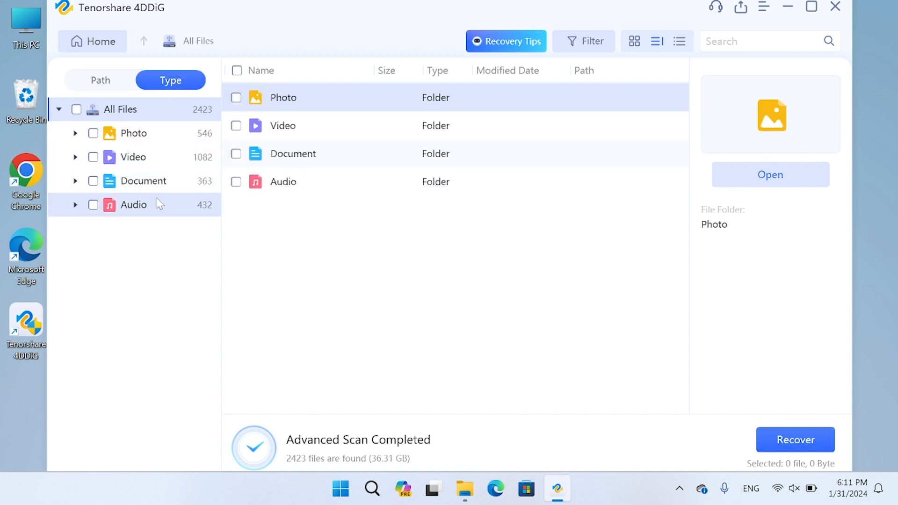
left_click(101, 81)
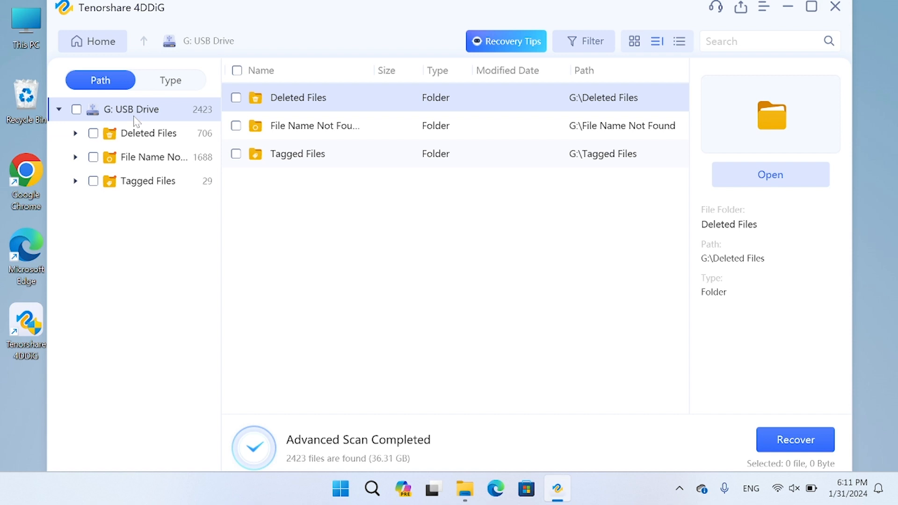
double_click(298, 97)
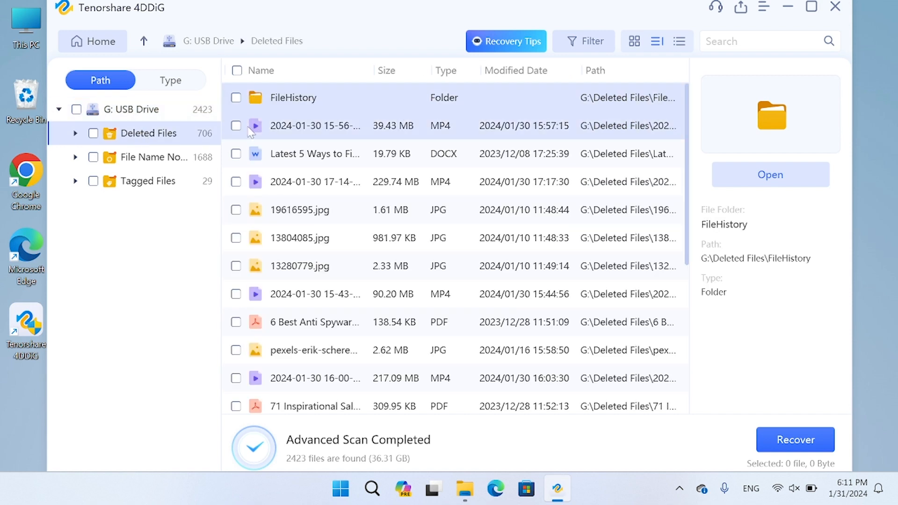
left_click(316, 154)
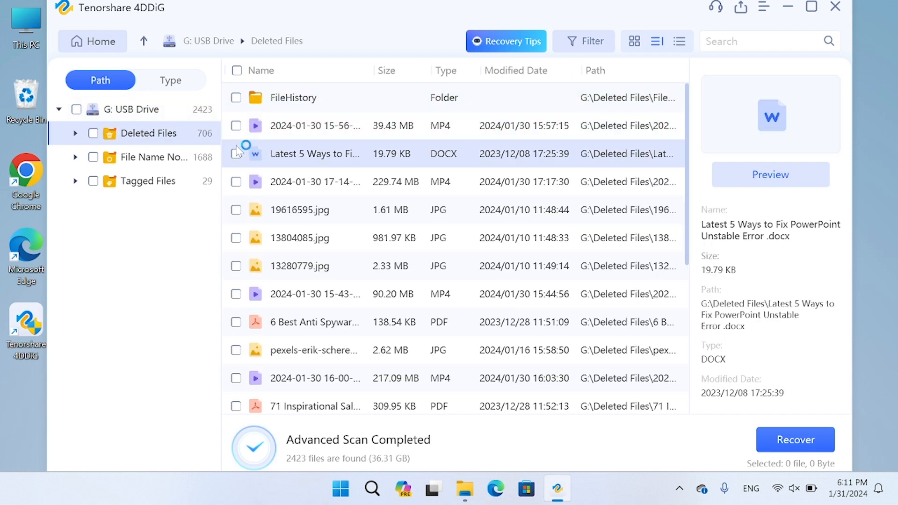
left_click(236, 125)
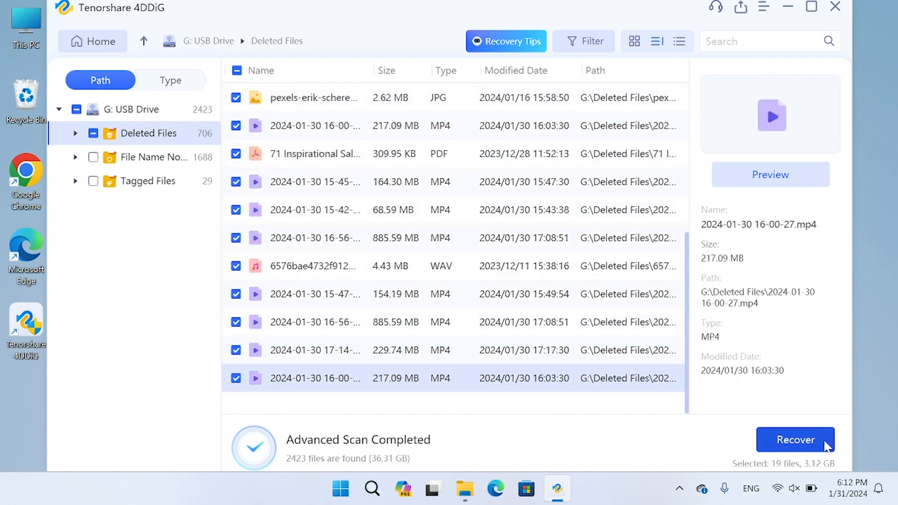
Step: Recover the 19 files (3.12 GB) to the Desktop using Recover and Repair
left_click(795, 440)
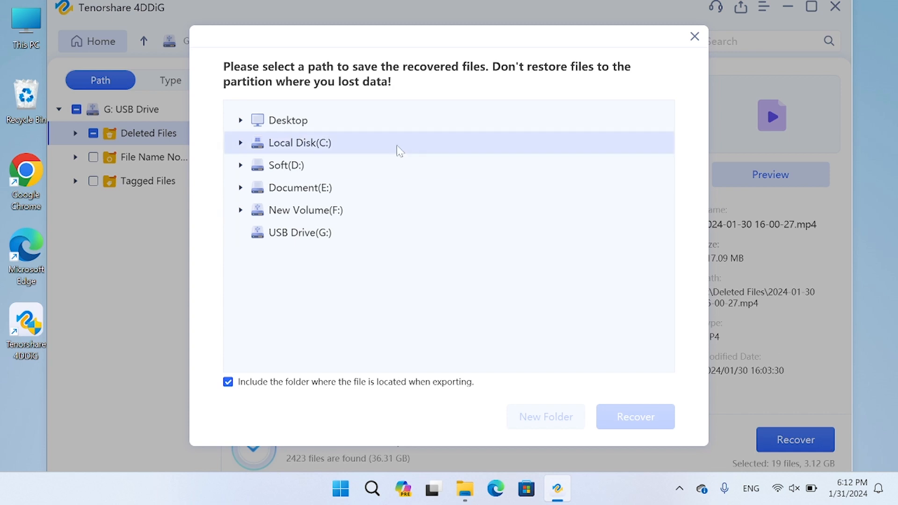
left_click(287, 121)
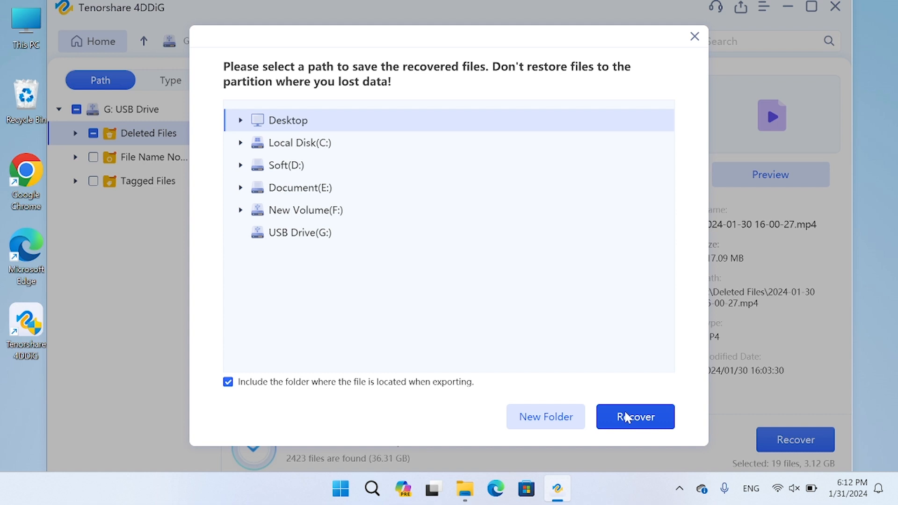
left_click(635, 416)
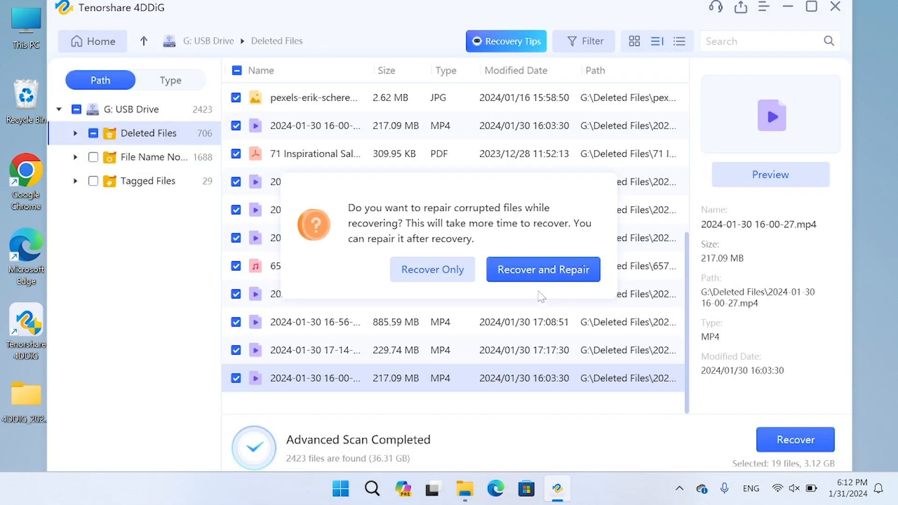
mouse_move(507, 283)
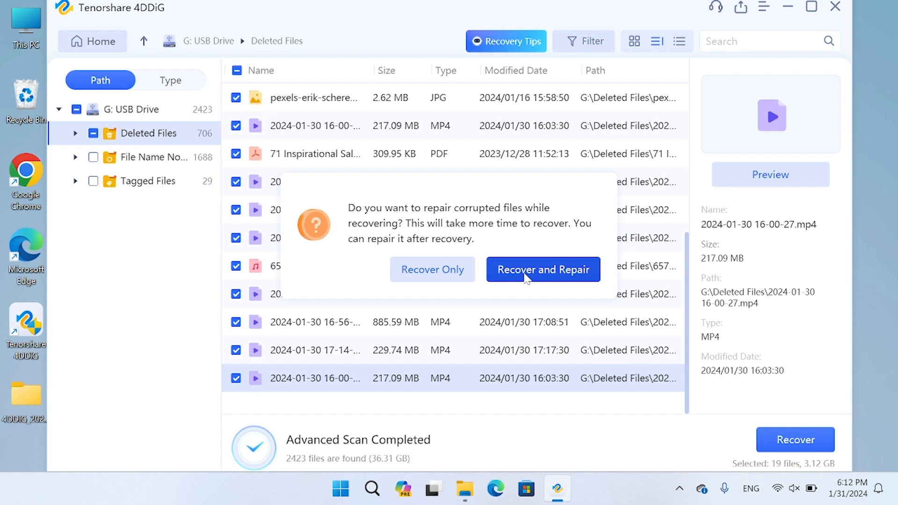
left_click(542, 270)
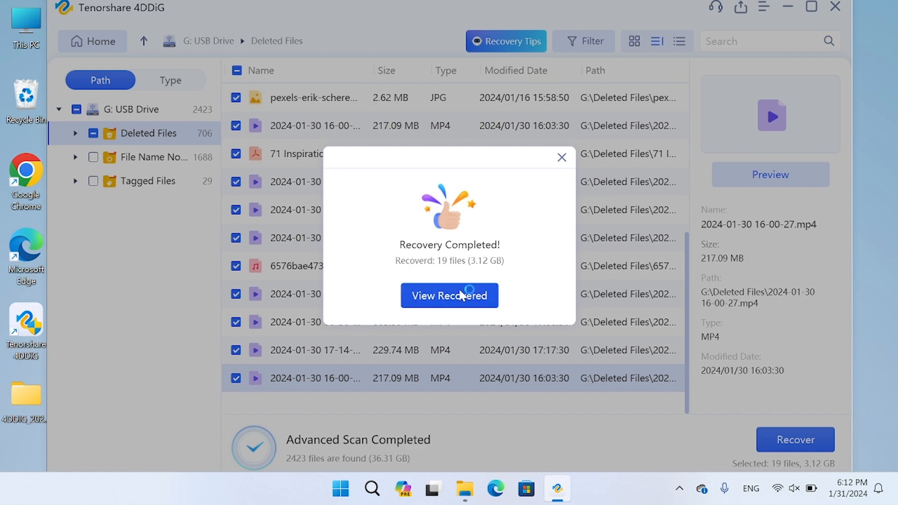
Step: Browse into the recovered G > Deleted Files folder to view the 19 restored files
left_click(449, 295)
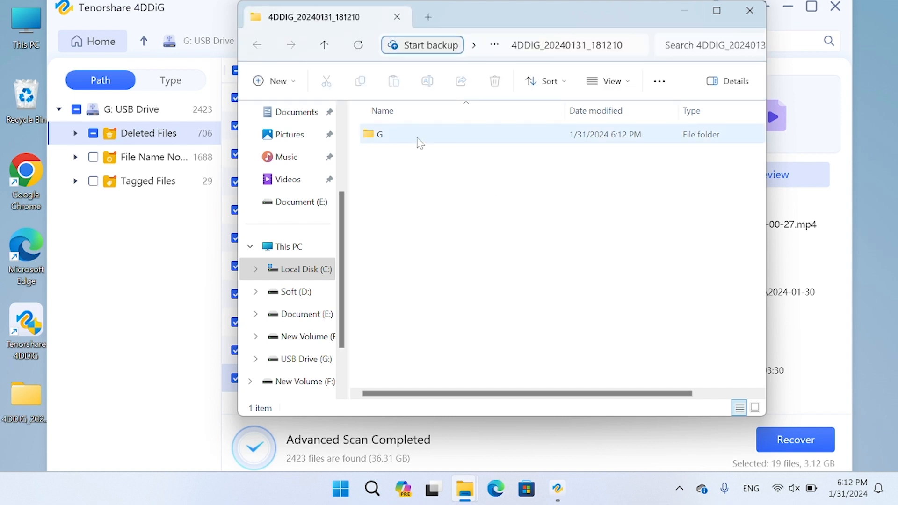
double_click(378, 134)
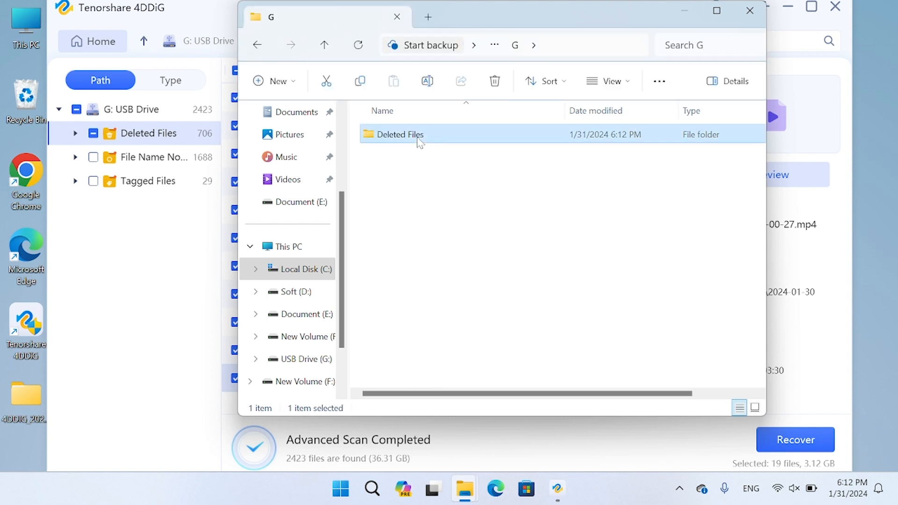
double_click(399, 134)
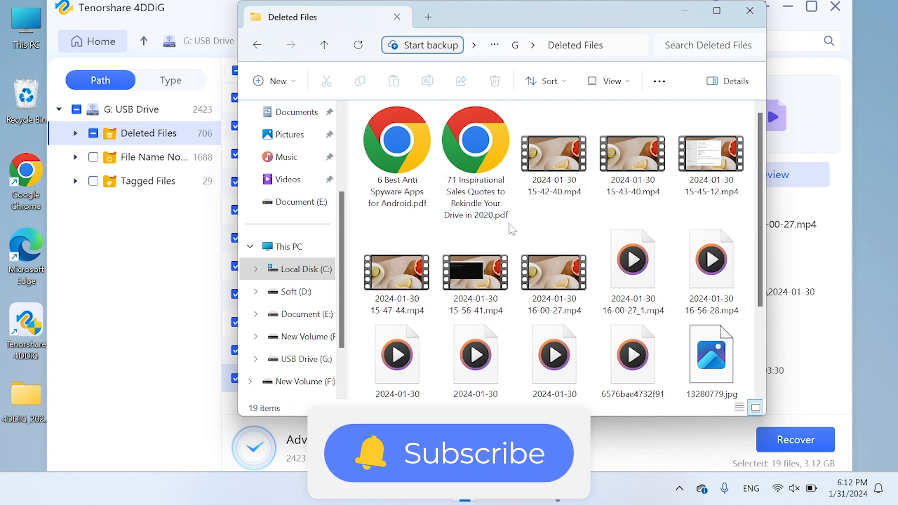
scroll("down", 3)
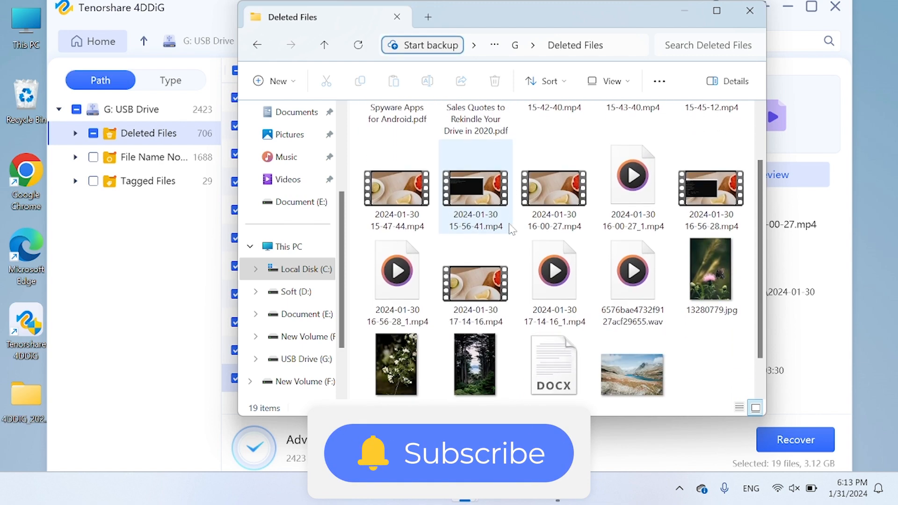